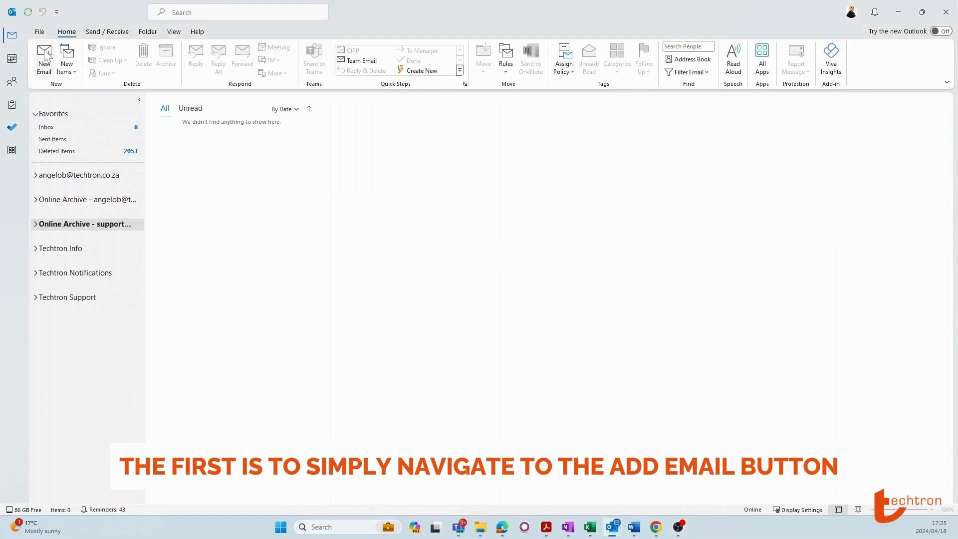
- From a new email, reach the signature management entry via the Signatures list
left_click(42, 58)
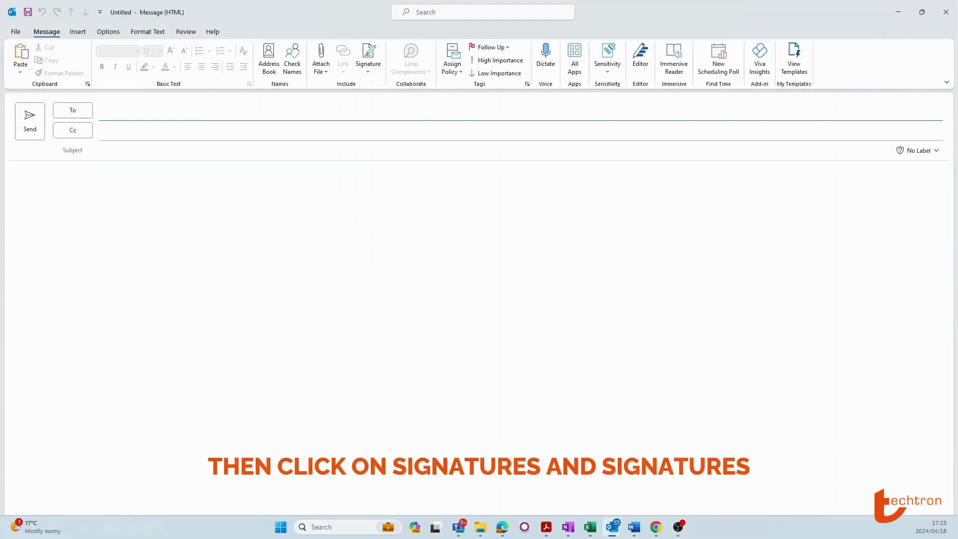
left_click(368, 59)
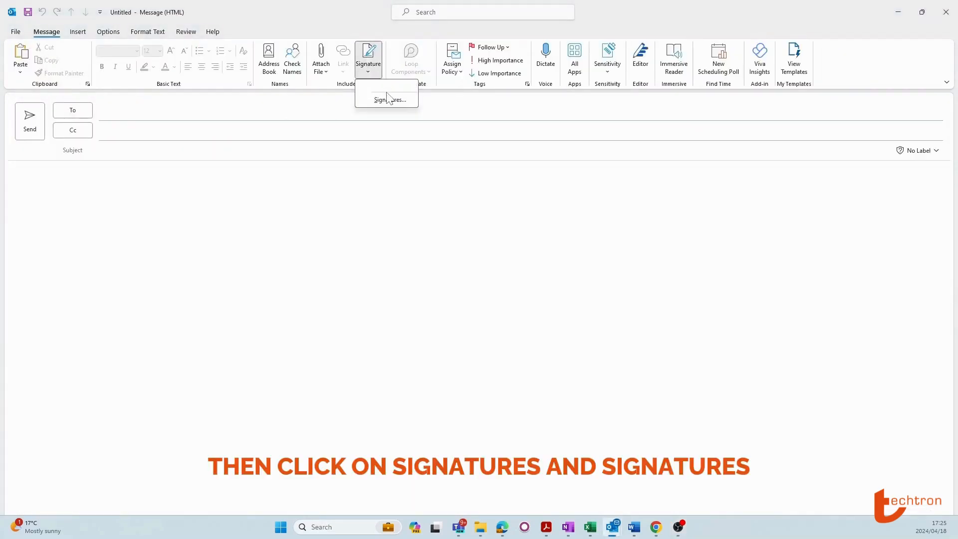
left_click(391, 99)
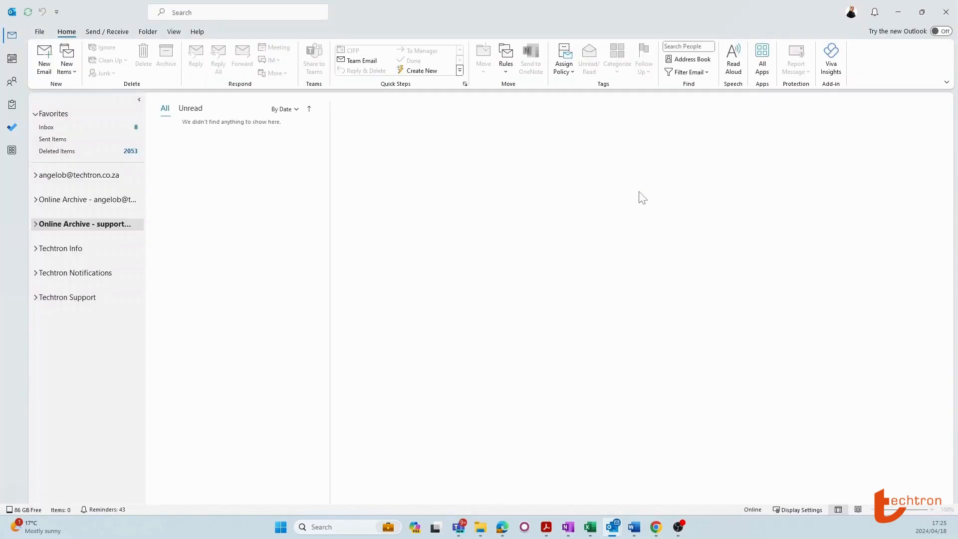
- Reach Signatures and Stationery through File > Options > Mail > Signatures
left_click(39, 31)
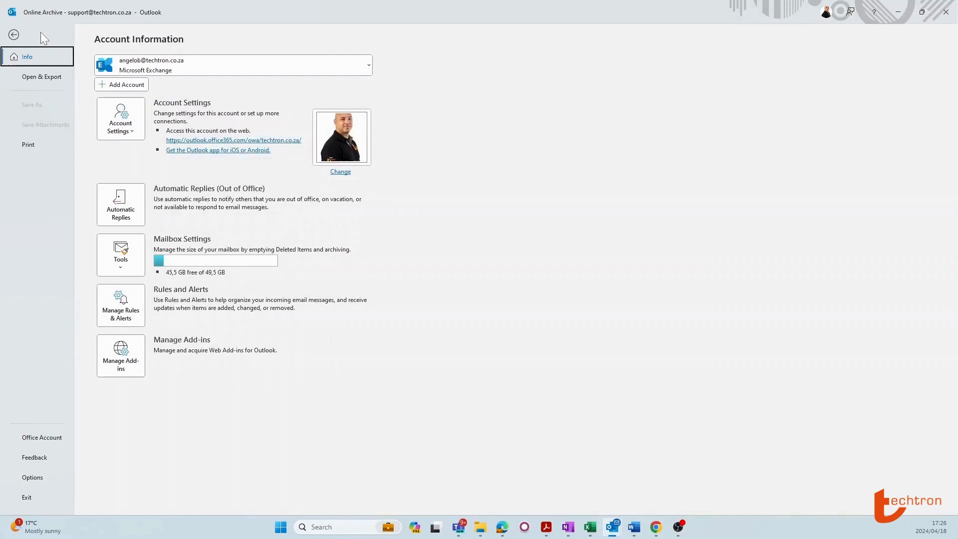
left_click(13, 34)
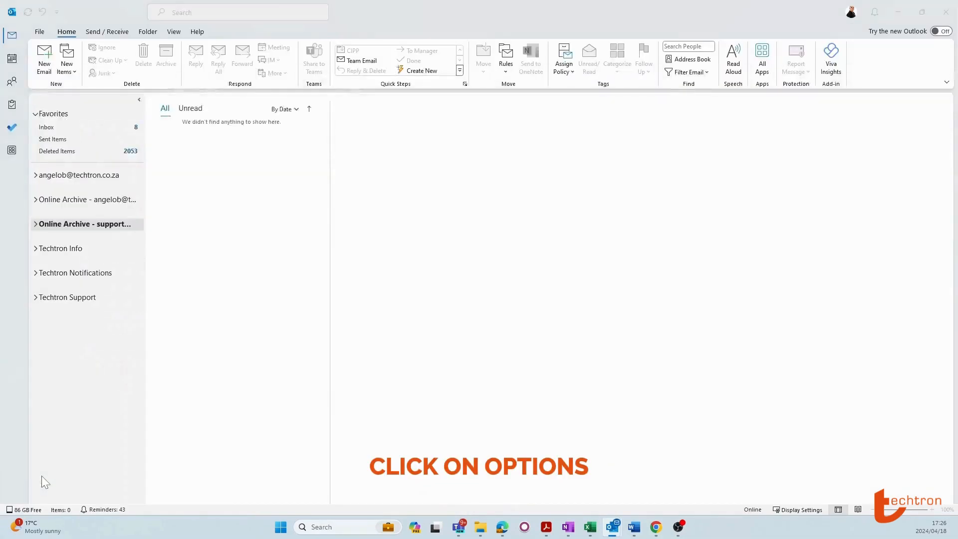
left_click(39, 31)
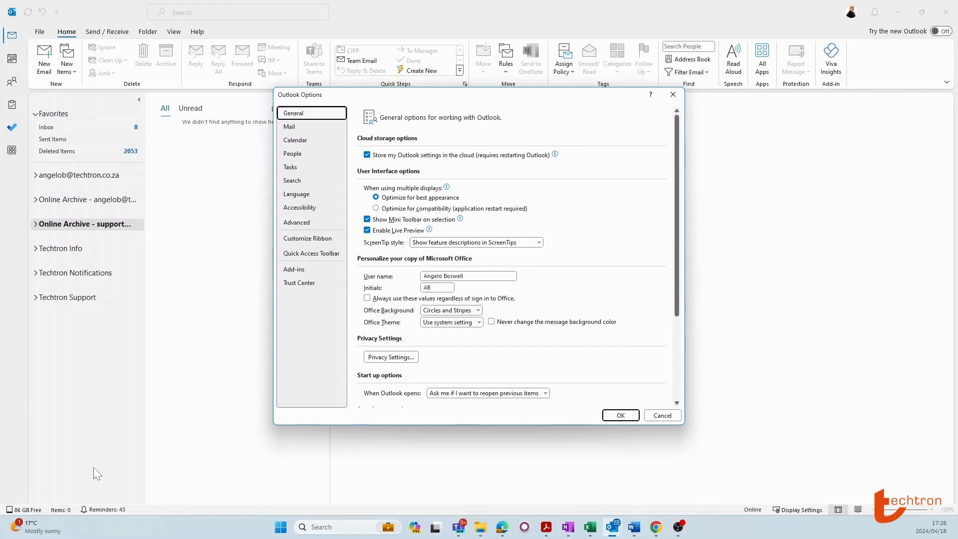
left_click(290, 127)
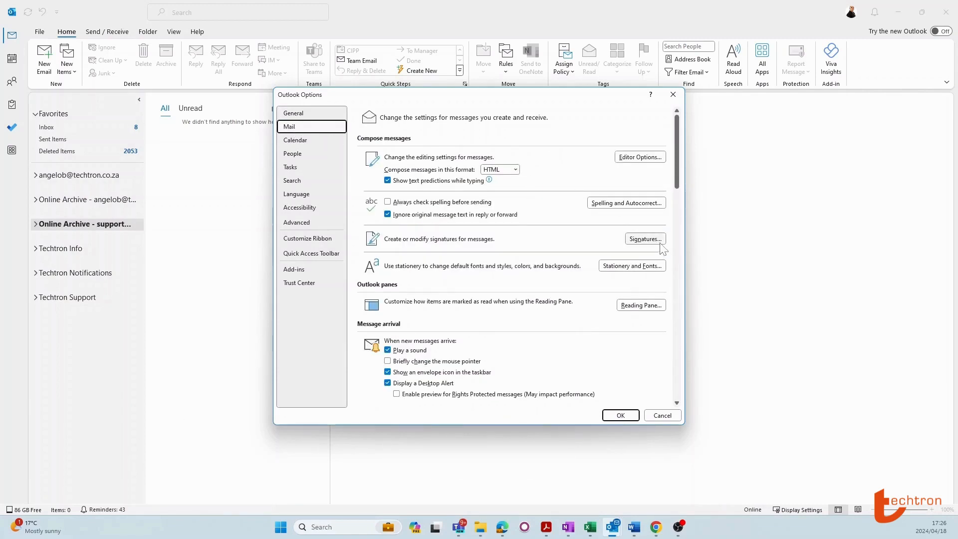
left_click(645, 238)
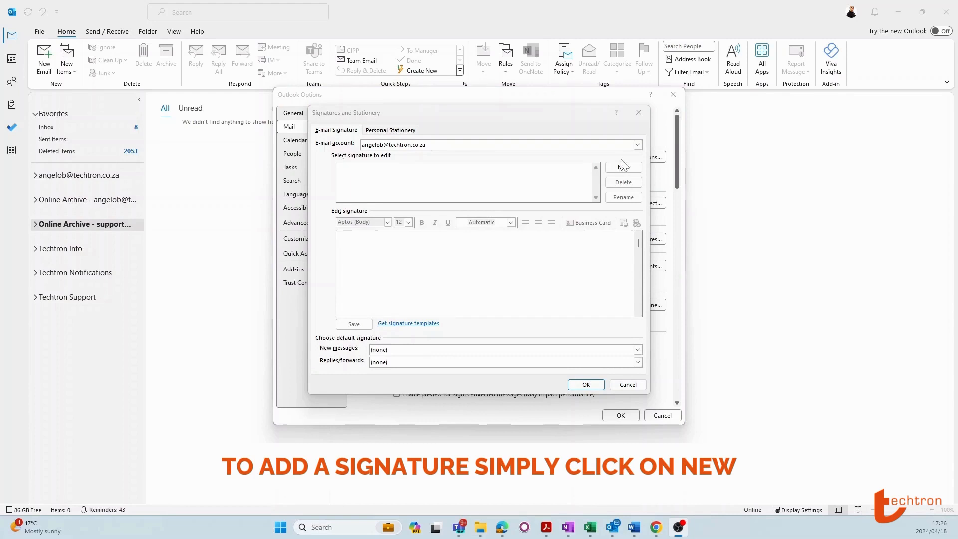
- Create a new empty signature named 'AngeloB'
left_click(623, 167)
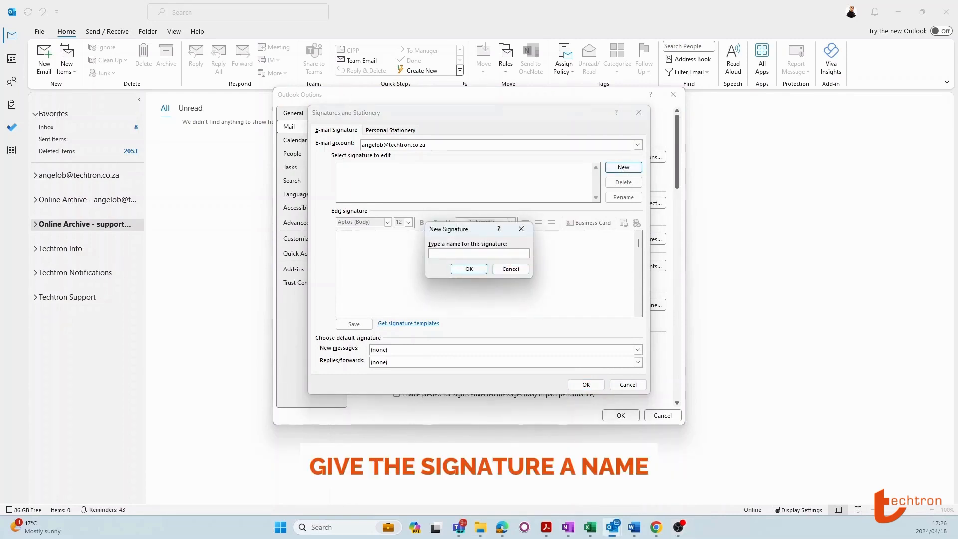
type("AngeloB")
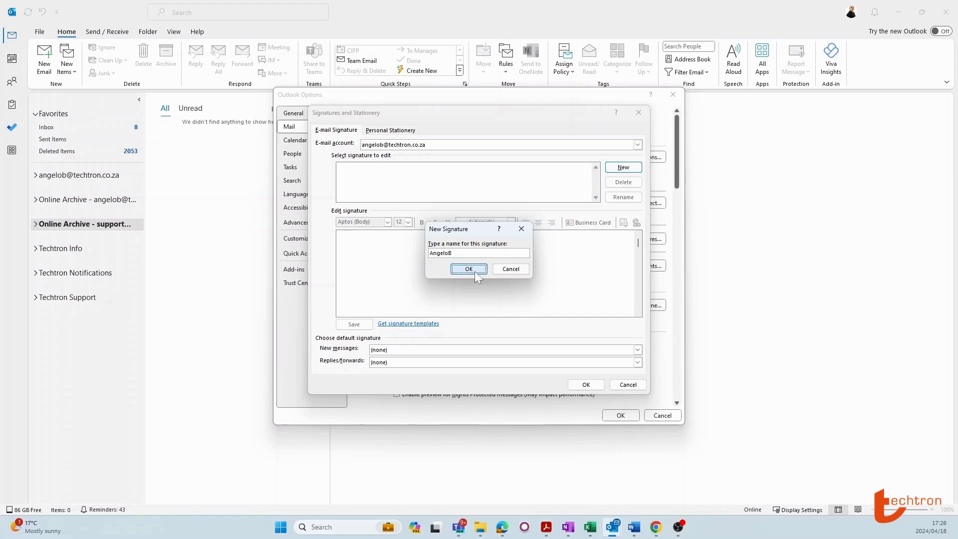
left_click(468, 268)
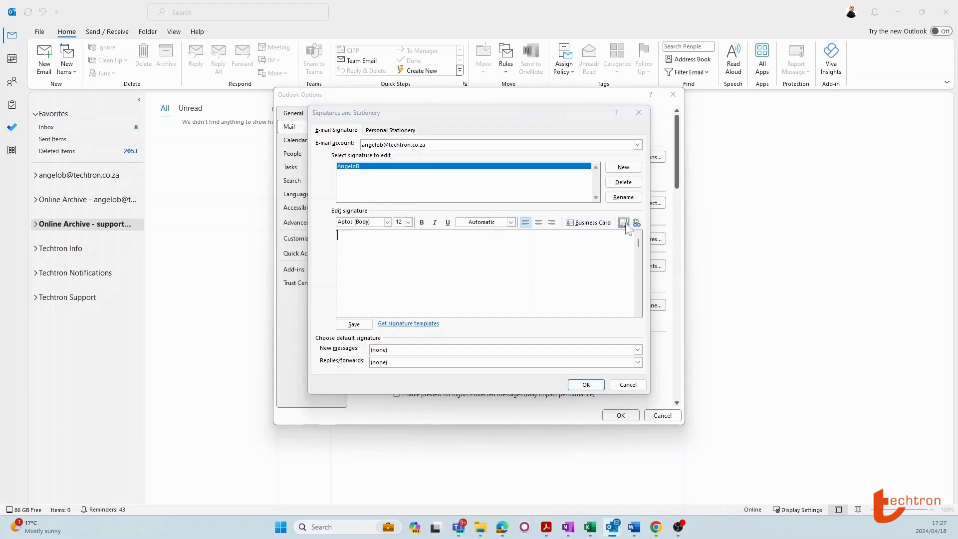
- Insert the Example Signature PNG from Downloads as the signature's business-card image
left_click(624, 221)
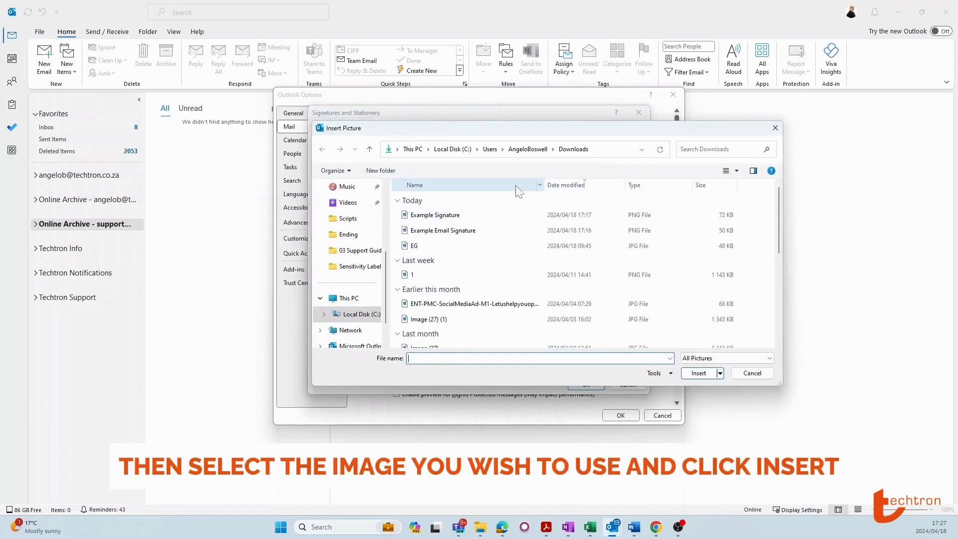
left_click(435, 215)
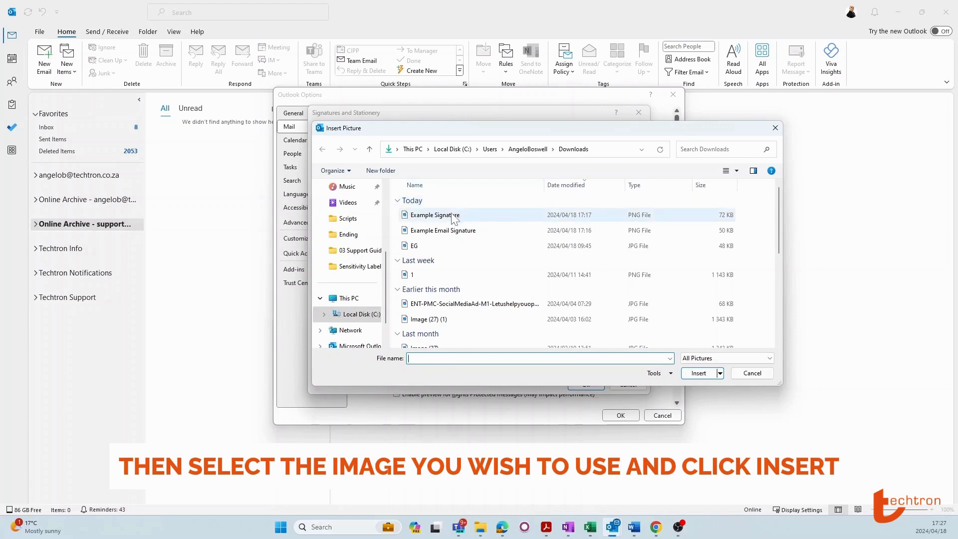
left_click(434, 215)
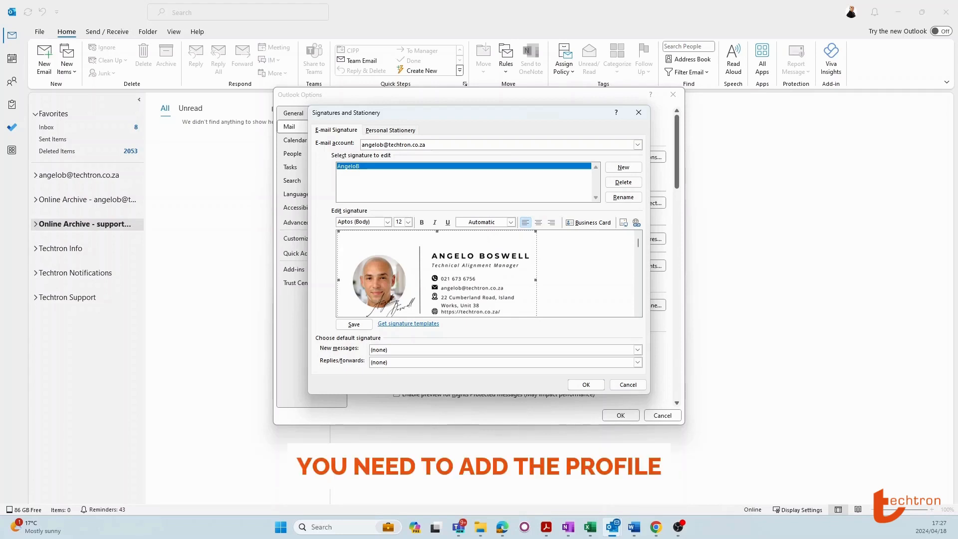
mouse_move(622, 349)
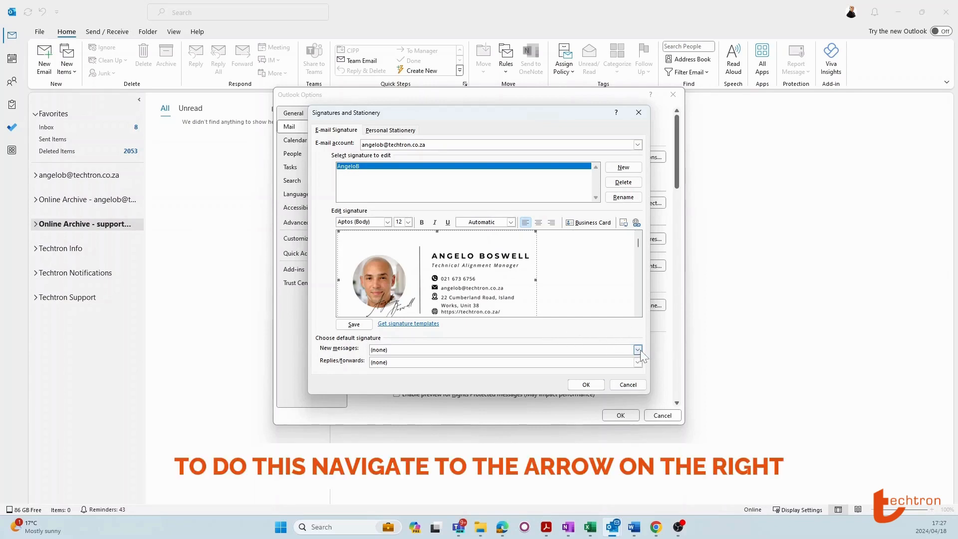
- Set AngeloB as default for new messages and replies/forwards, then confirm both settings windows
left_click(638, 360)
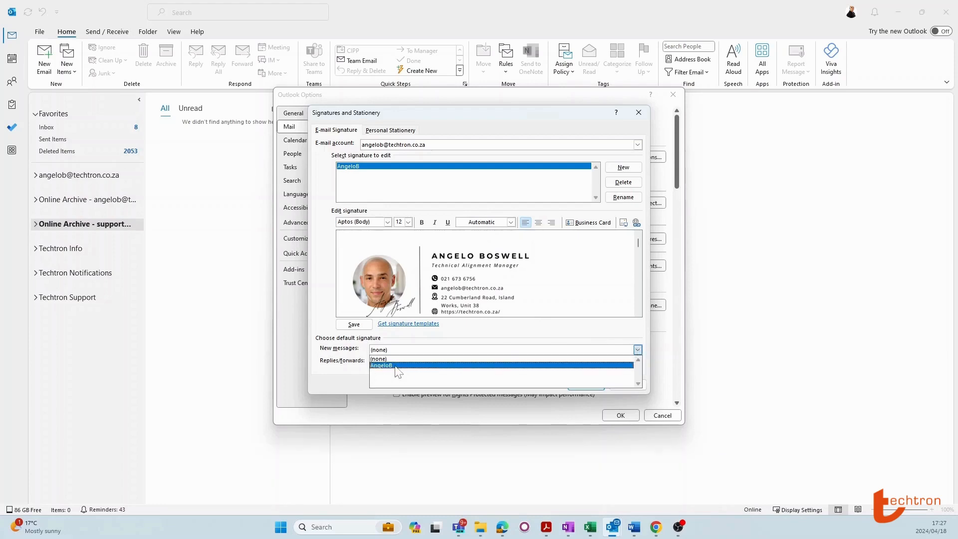
left_click(380, 365)
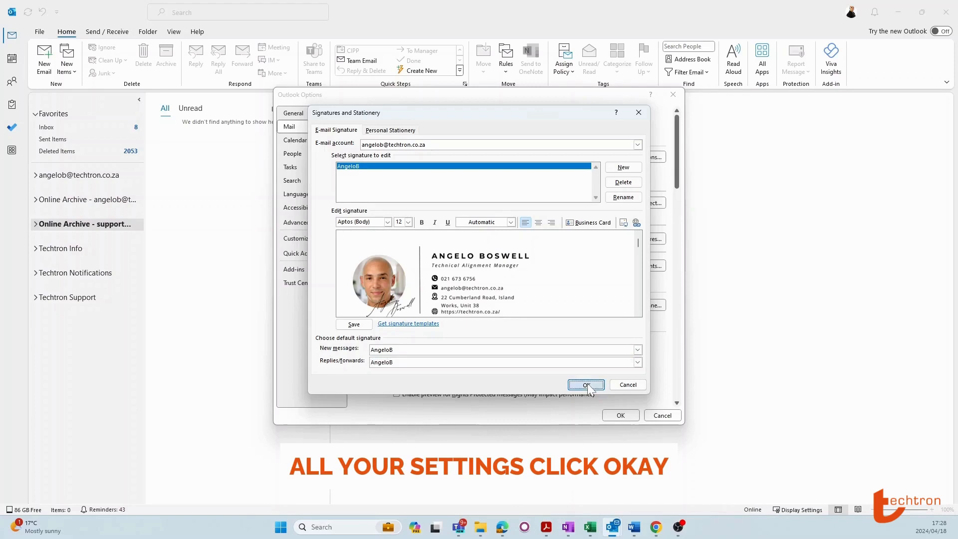
left_click(584, 384)
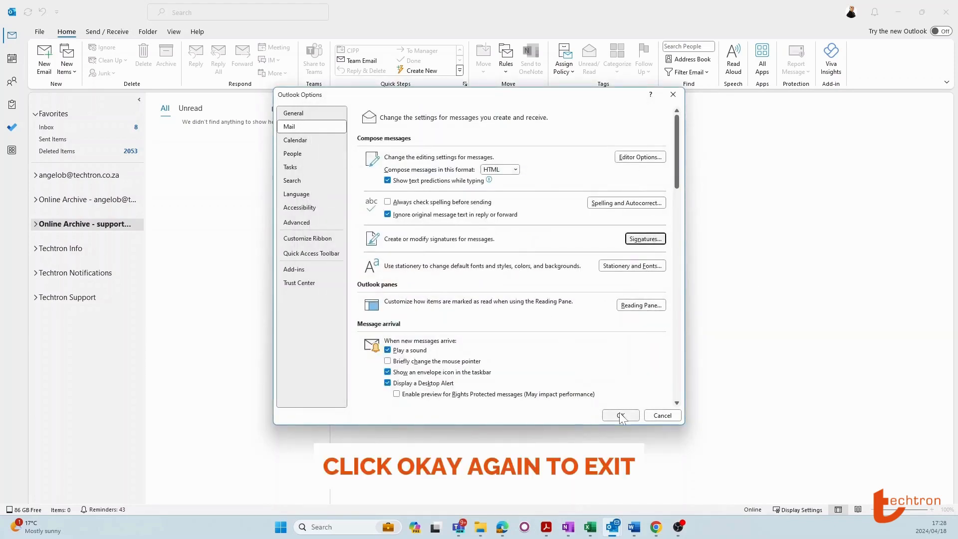
left_click(619, 415)
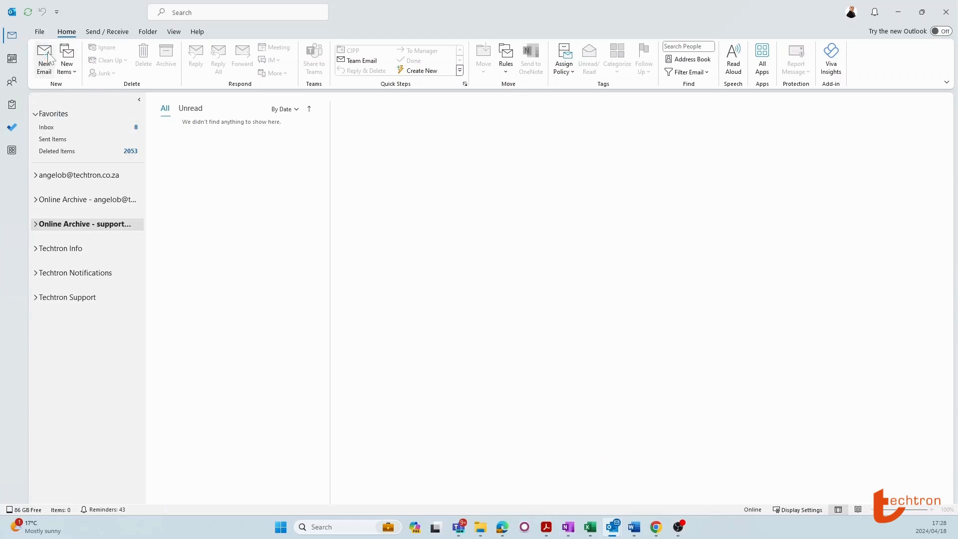
- Start a new email showing the AngeloB signature with its image in the body
left_click(43, 58)
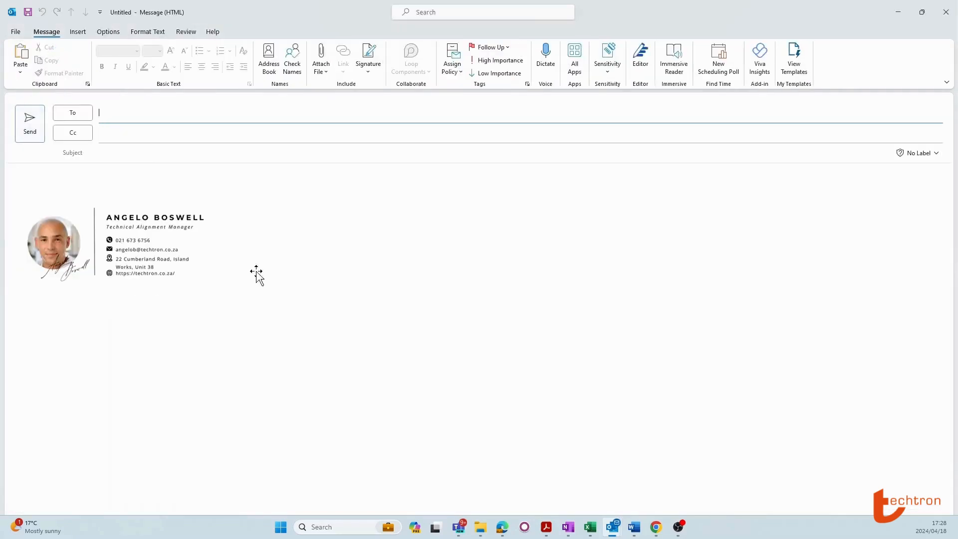